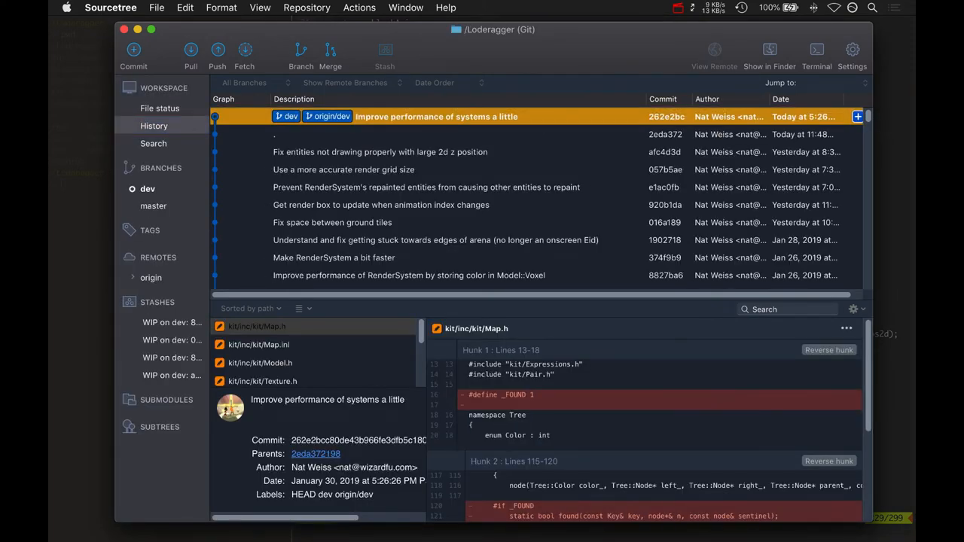
Select the 'Fix entities not drawing properly with large 2d z position' commit to show its Voxel.cpp diff.
click(380, 150)
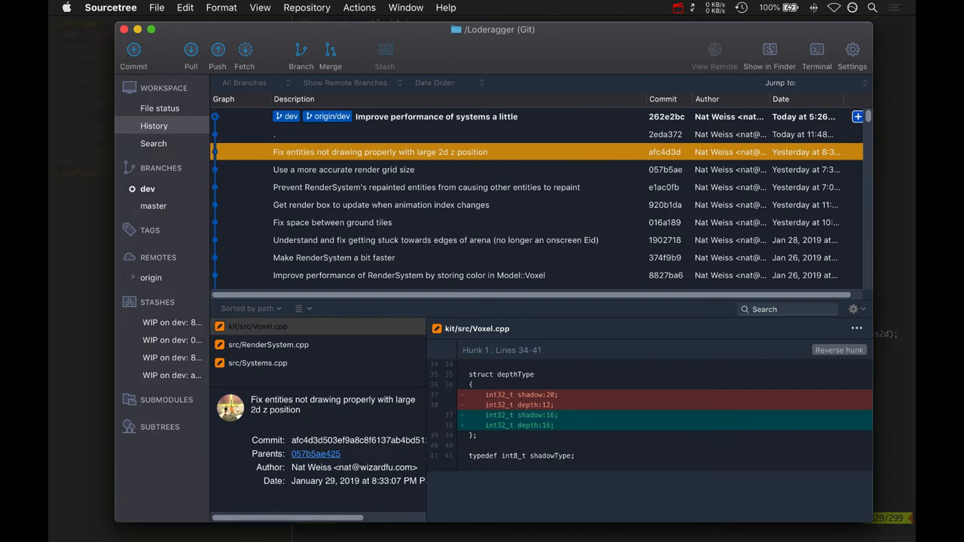
Review the z-position fix's RenderSystem.cpp and Systems.cpp diffs, then select the 'Use a more accurate render grid size' commit.
click(268, 345)
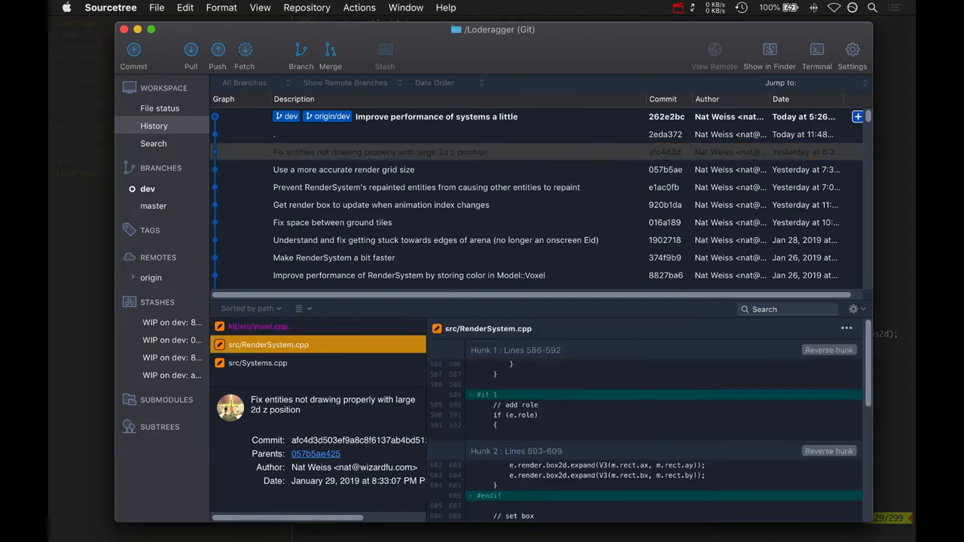
scroll(down, 3)
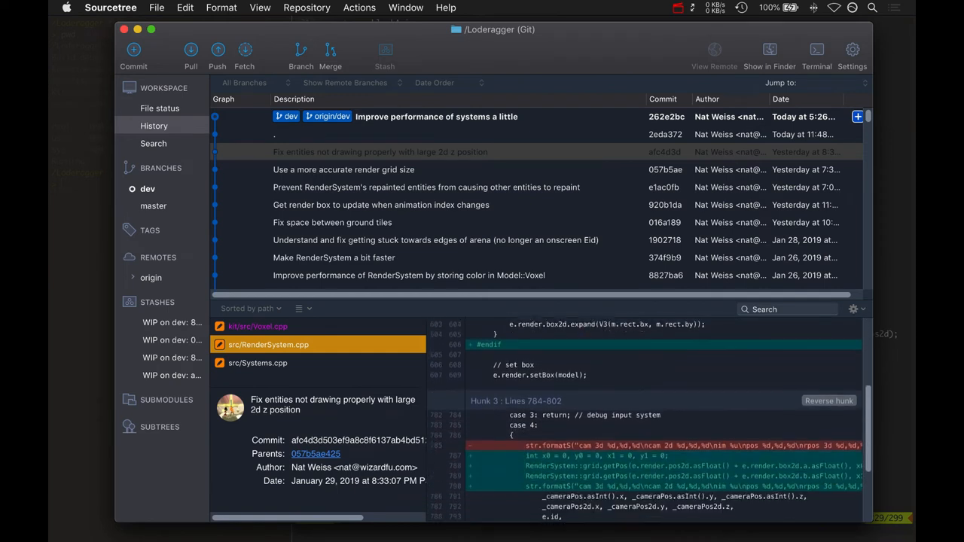
click(262, 363)
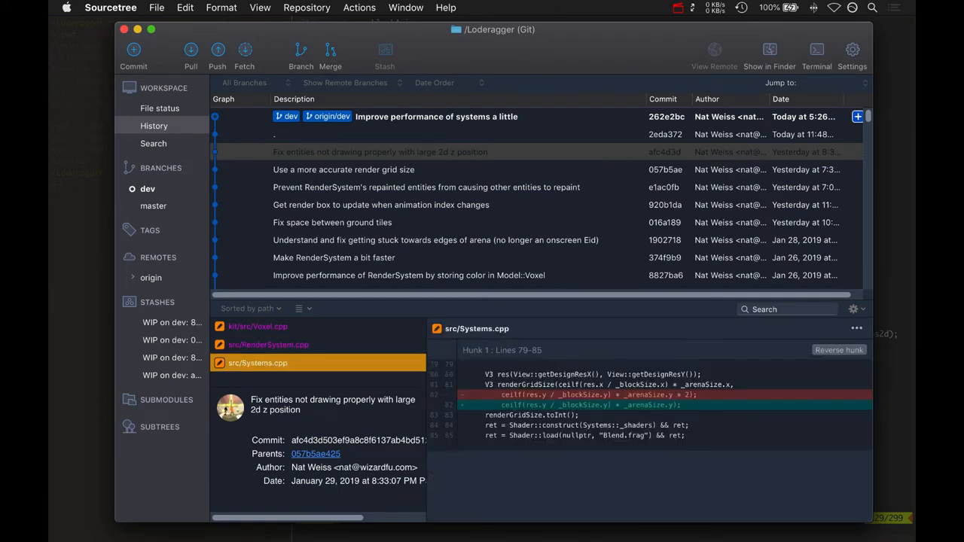
click(322, 168)
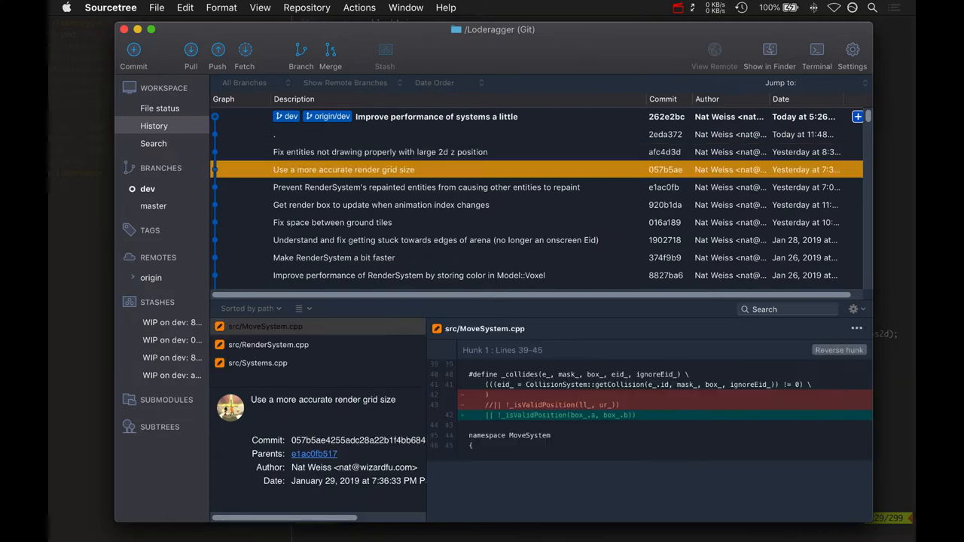
Review the grid-size commit's RenderSystem.cpp and Systems.cpp diffs, then select the 'Prevent RenderSystem's repainted entities' commit.
click(268, 344)
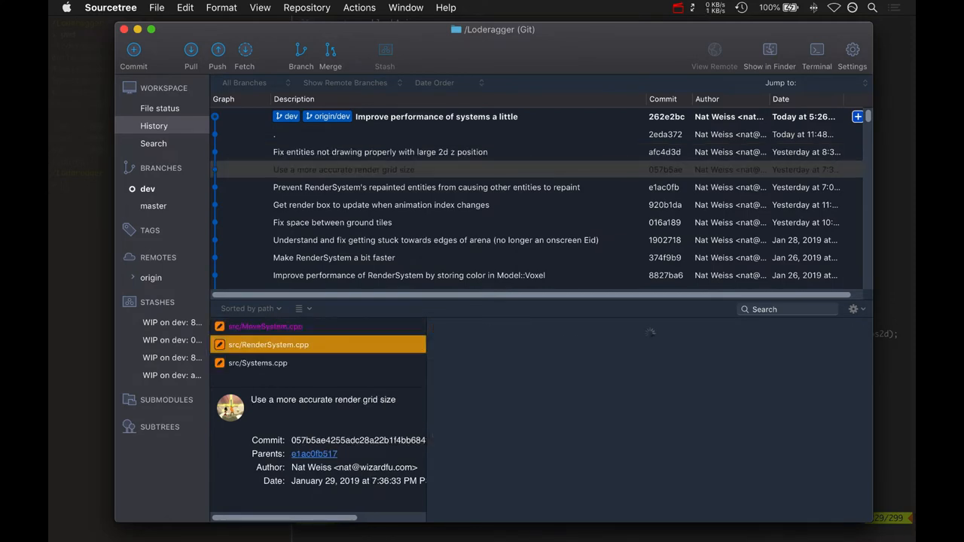
click(256, 363)
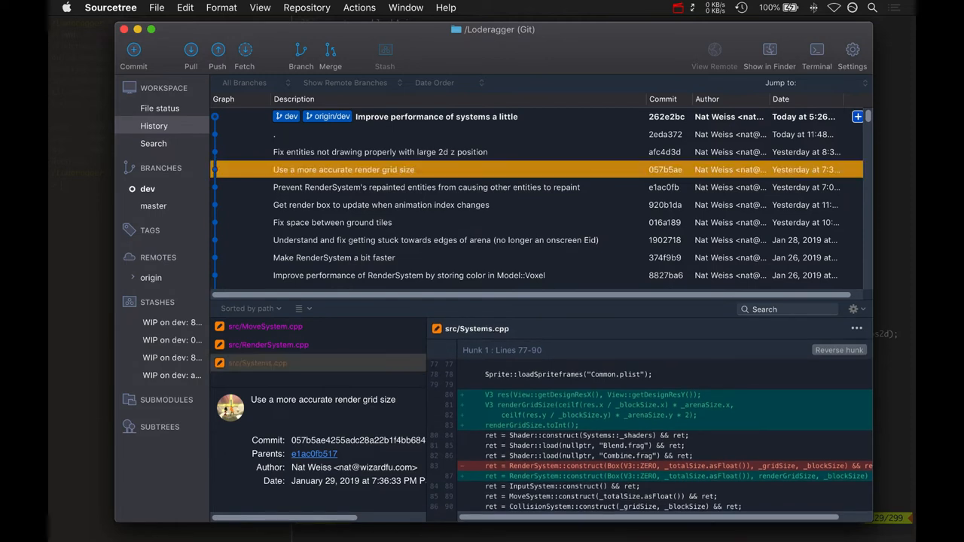
click(424, 186)
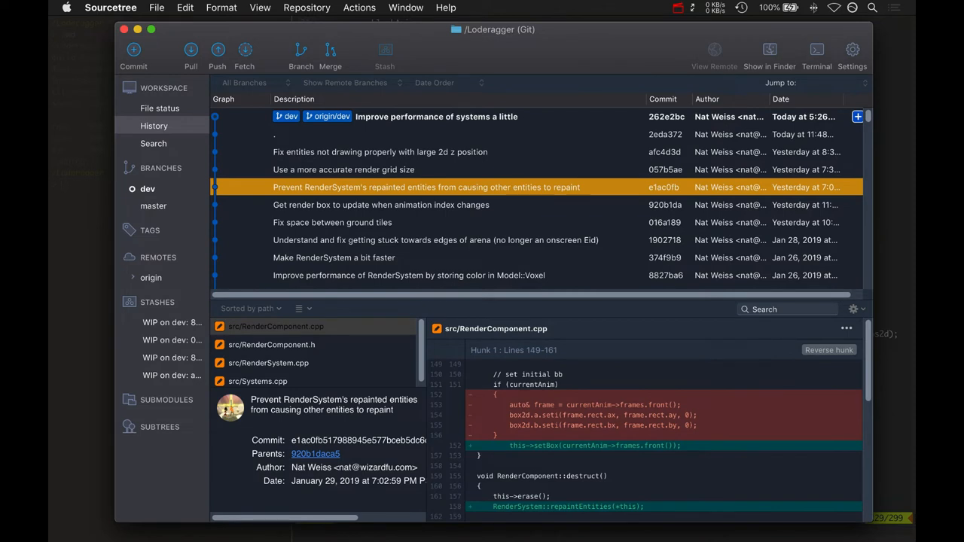
Read the repaint-prevention commit's RenderComponent.cpp and RenderSystem.cpp diffs, then select the 'Get render box to update' commit.
scroll(down, 3)
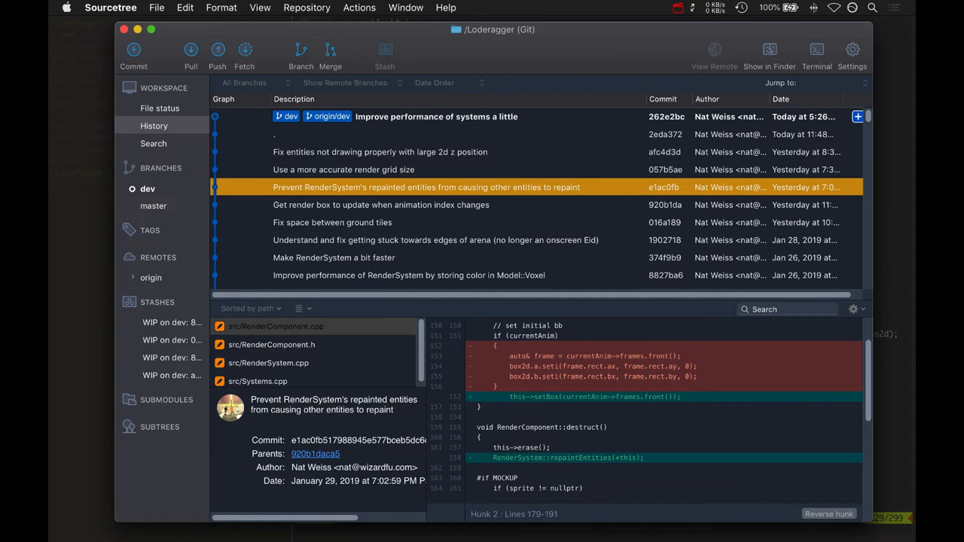
click(268, 363)
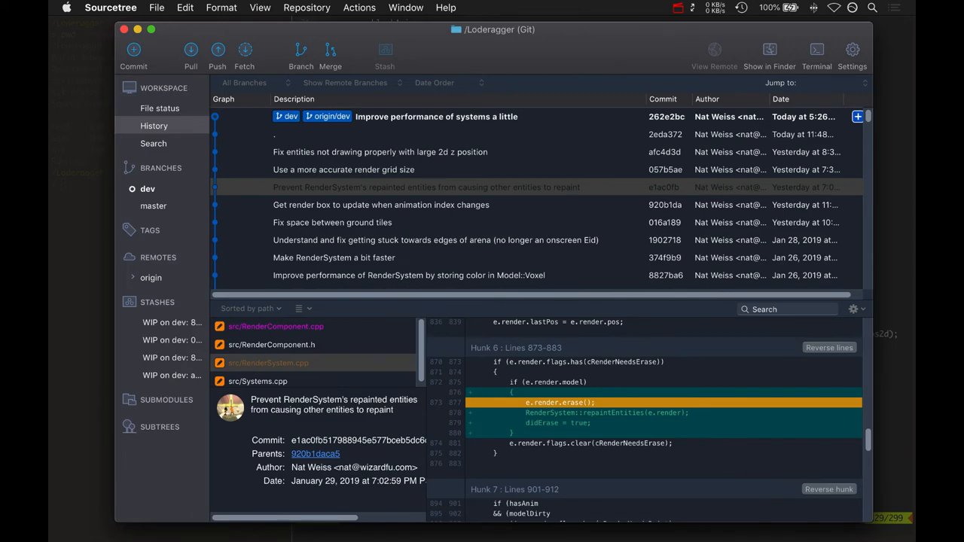
click(381, 204)
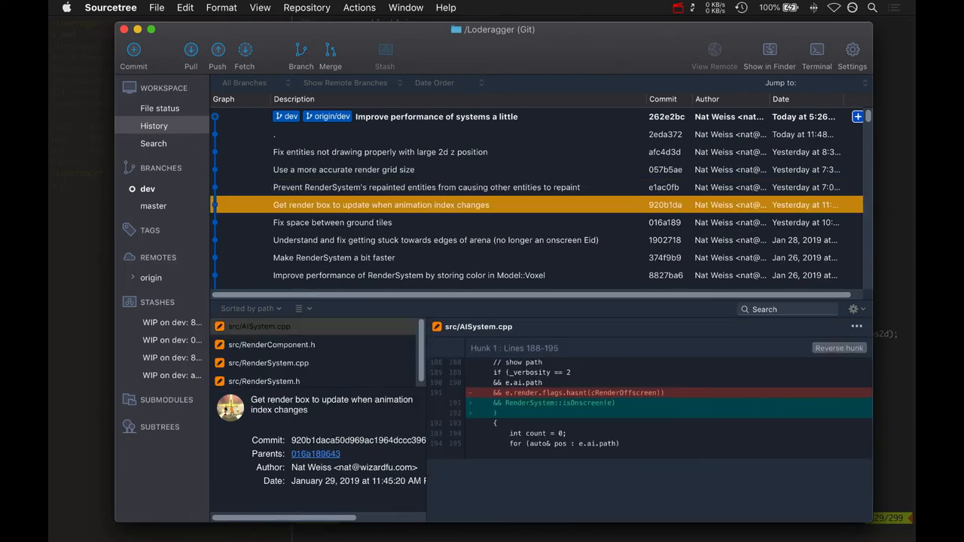
Review the render-box commit's RenderComponent.h and RenderSystem diffs, then select the 'Fix space between ground tiles' commit.
click(271, 345)
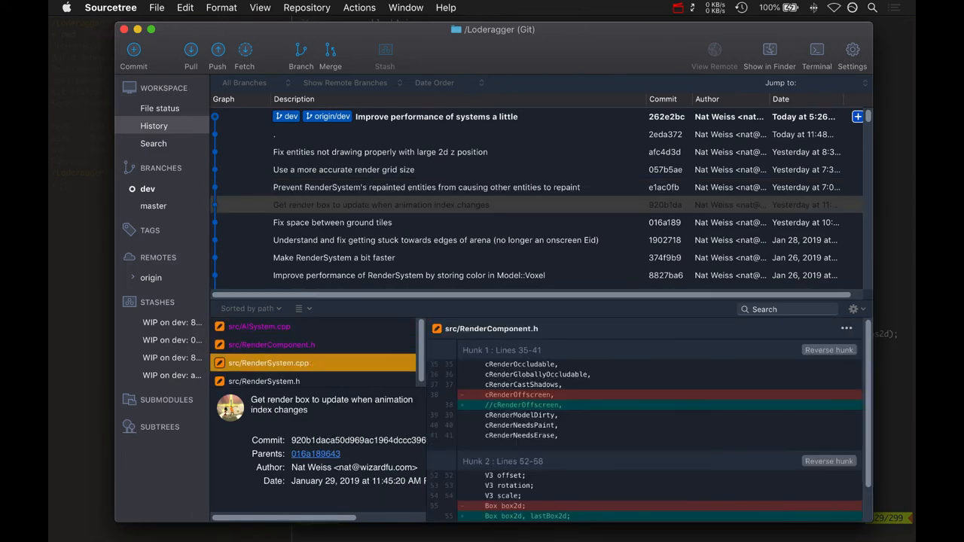
scroll(down, 3)
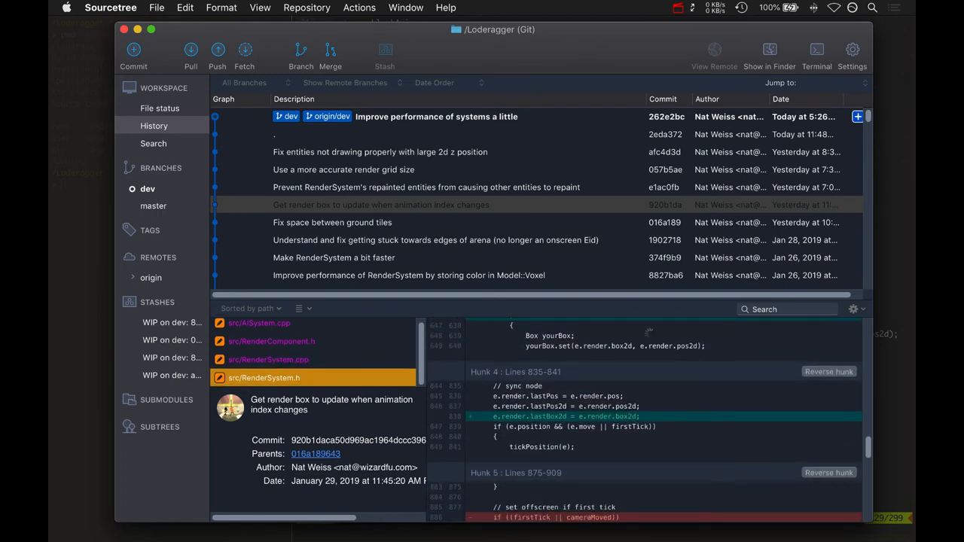
click(332, 223)
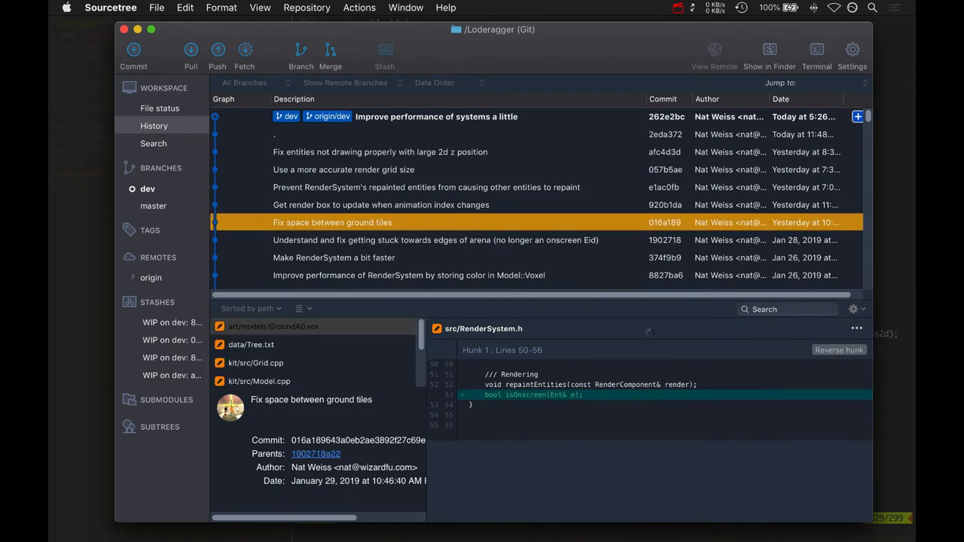